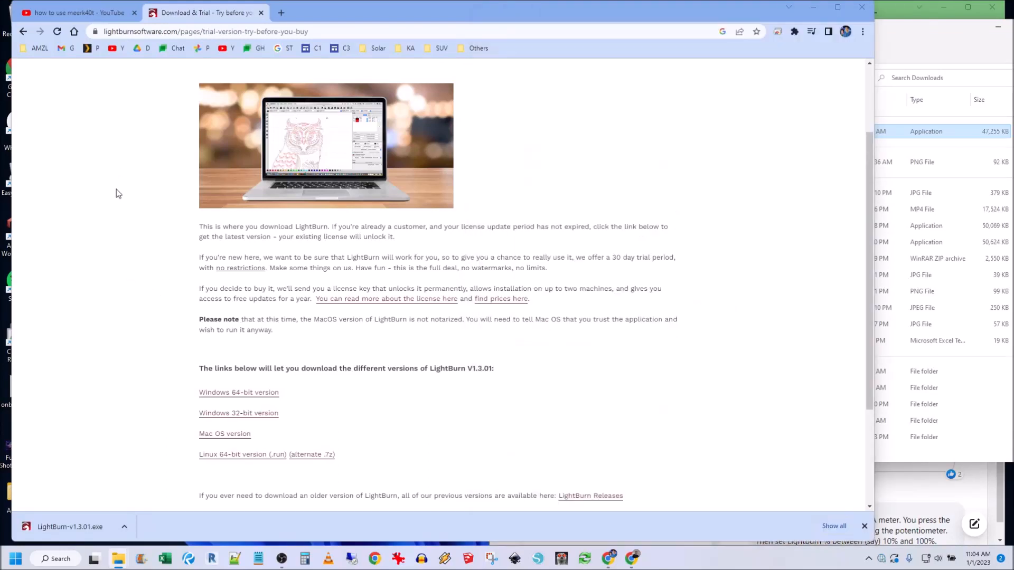
mouse_move(728, 314)
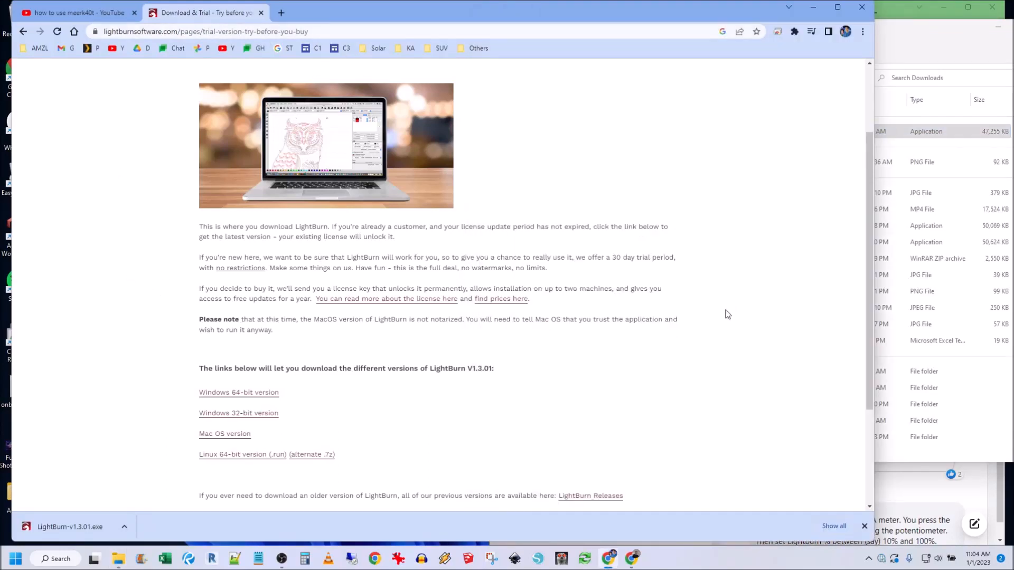
Step: Install LightBurn-v1.3.01.exe from Downloads with the default folders
scroll("up", 3)
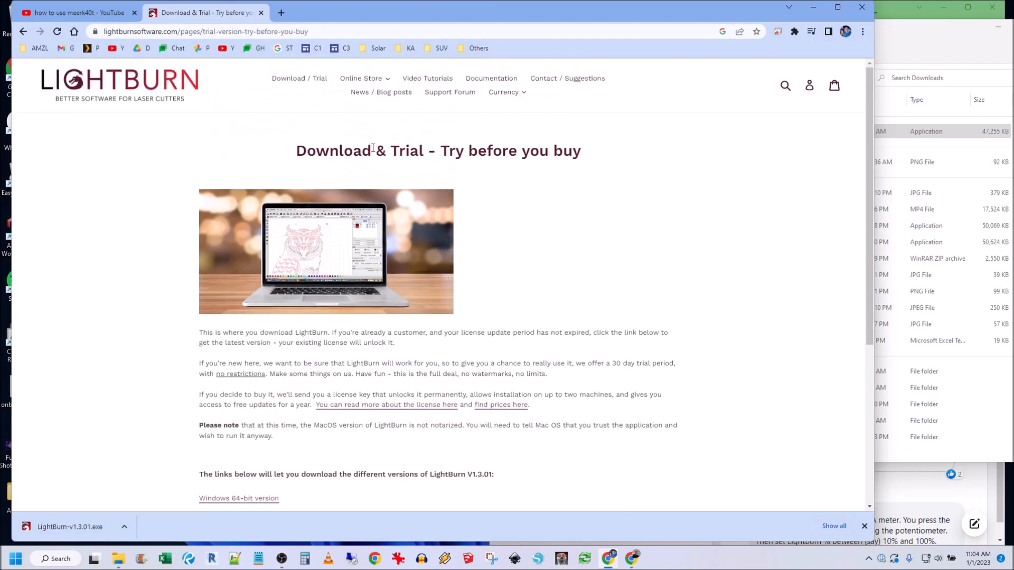
scroll("down", 3)
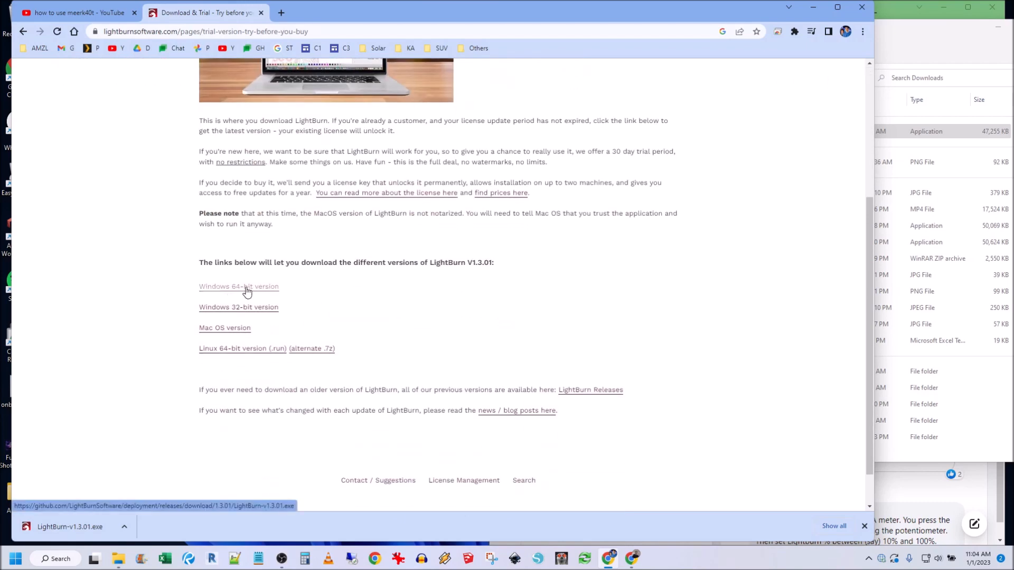
mouse_move(853, 105)
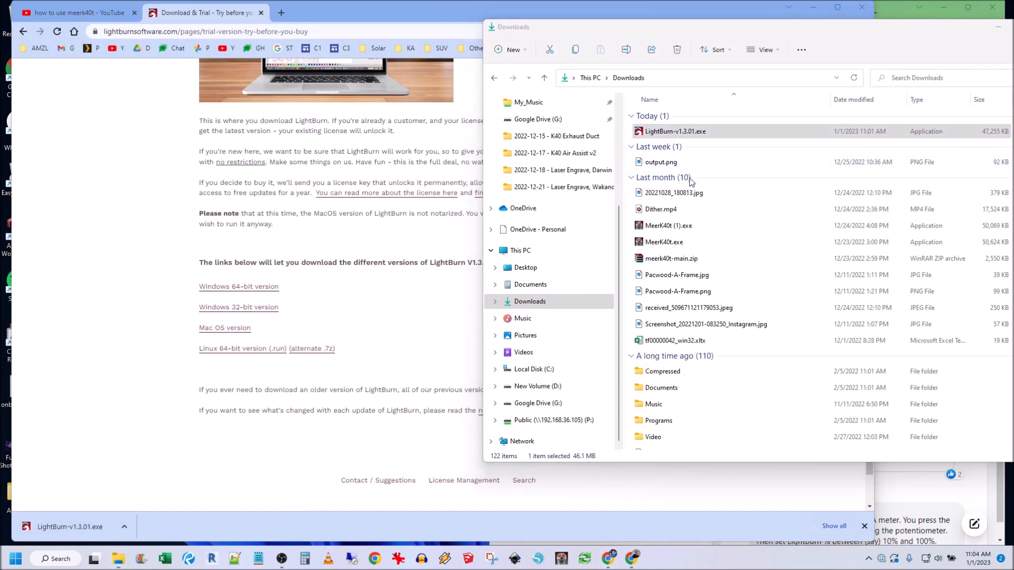
double_click(675, 131)
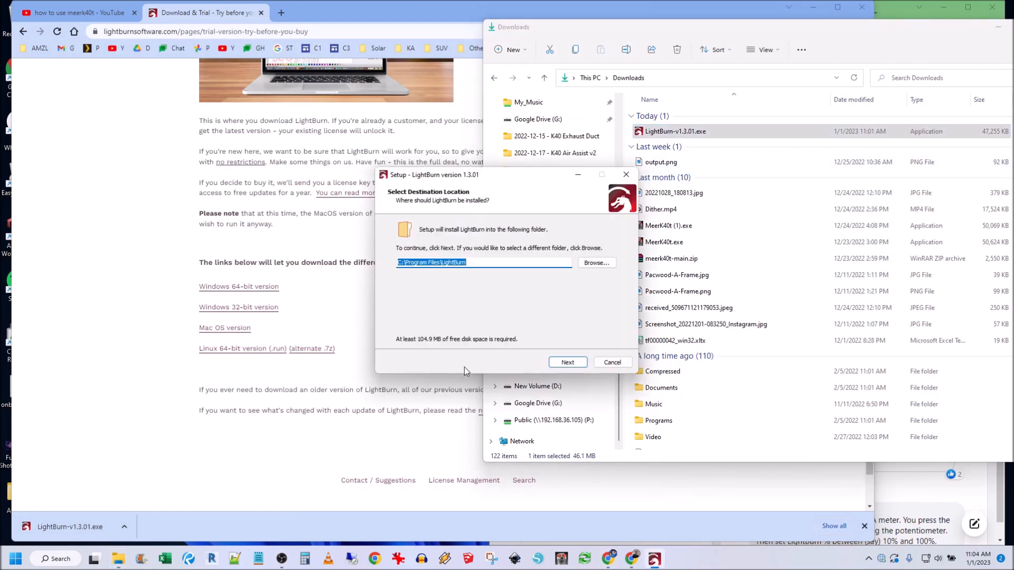
left_click(567, 362)
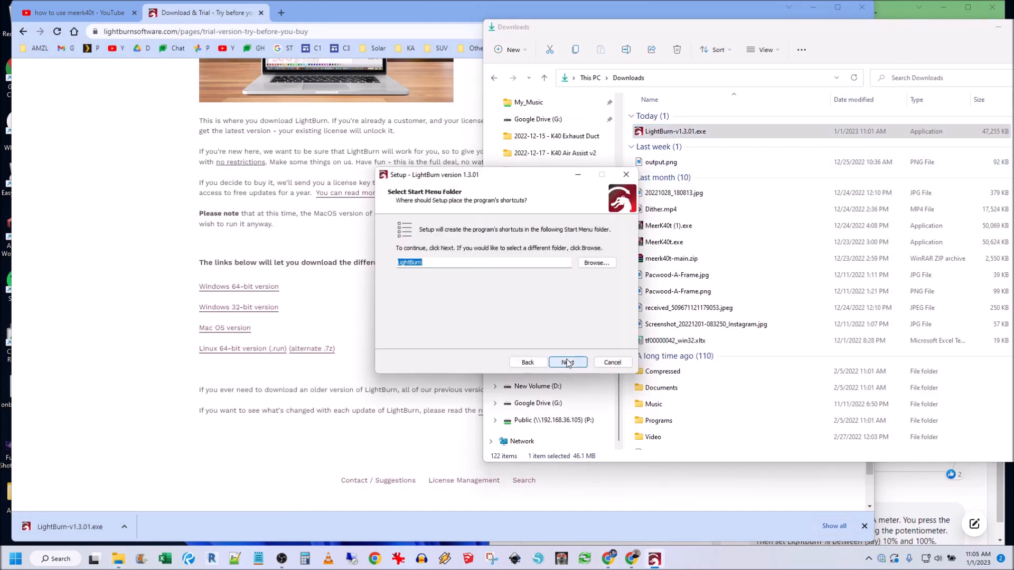
left_click(567, 362)
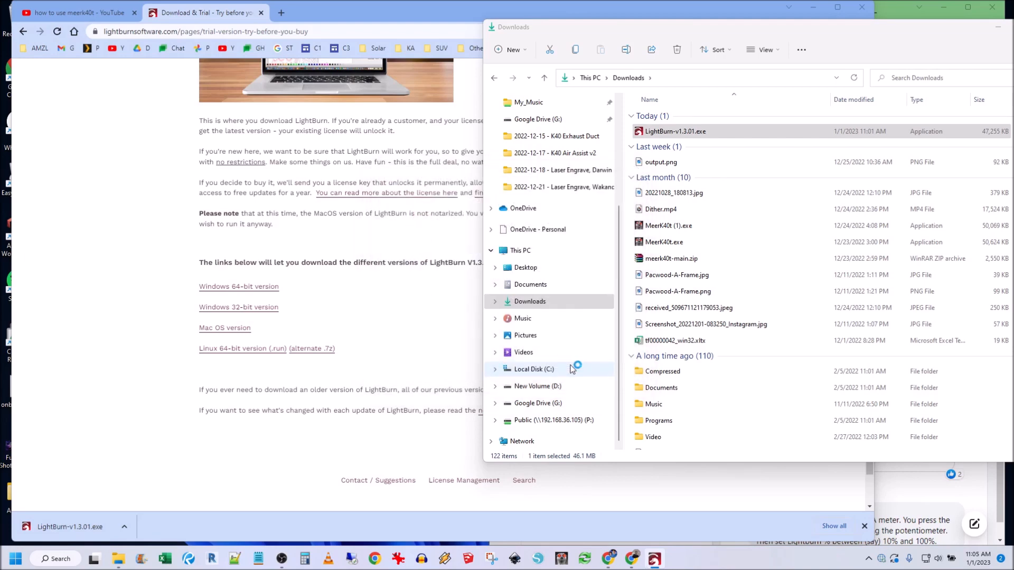
Step: Launch LightBurn, start the free trial, and search for a connected laser
double_click(675, 131)
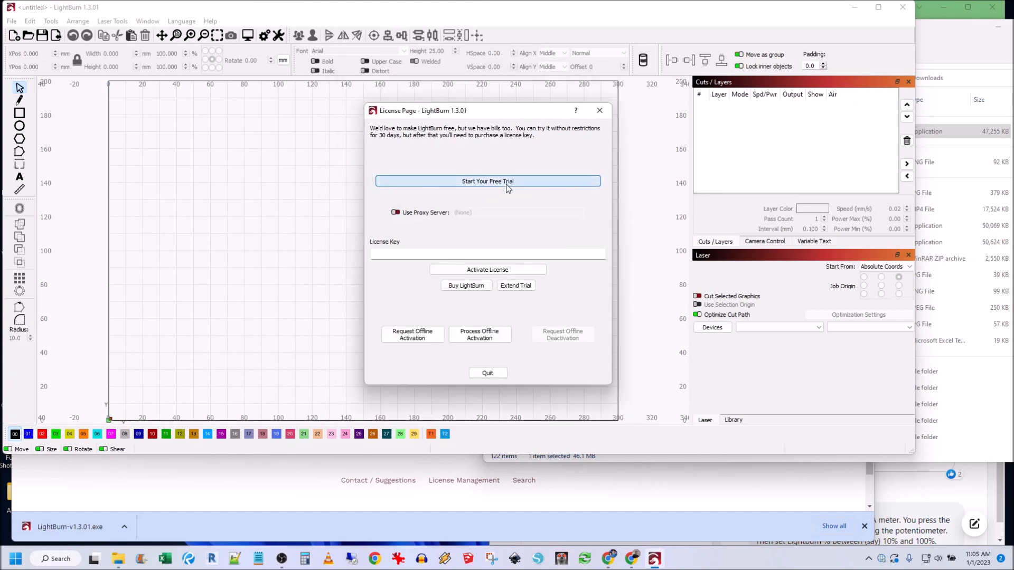
left_click(488, 181)
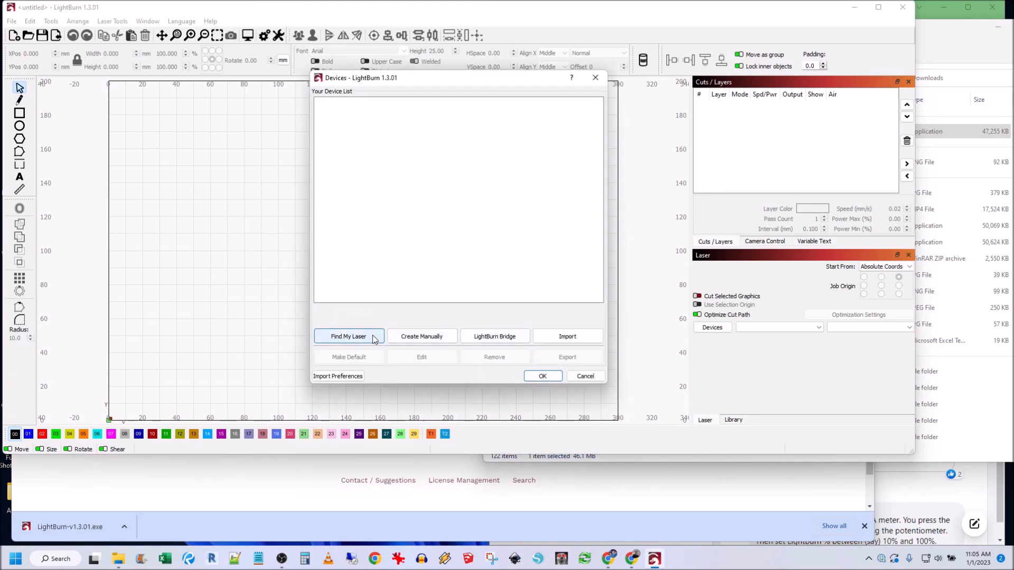
left_click(560, 558)
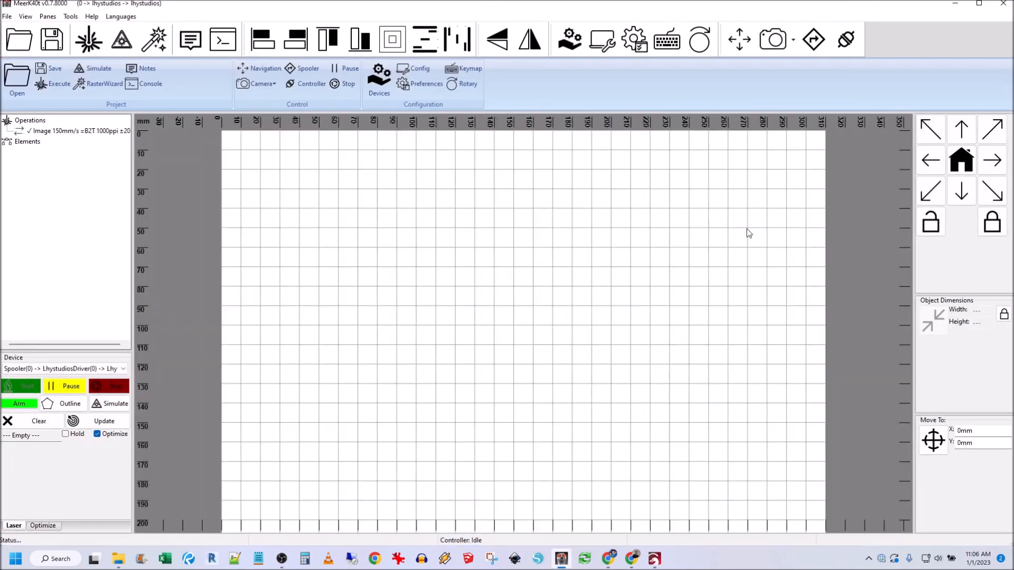
mouse_move(764, 235)
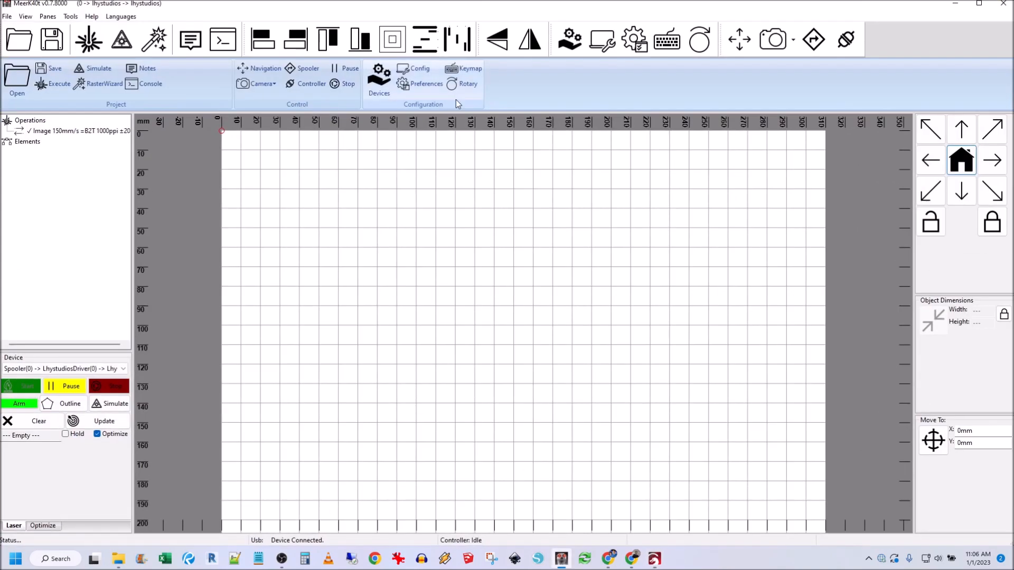
mouse_move(317, 180)
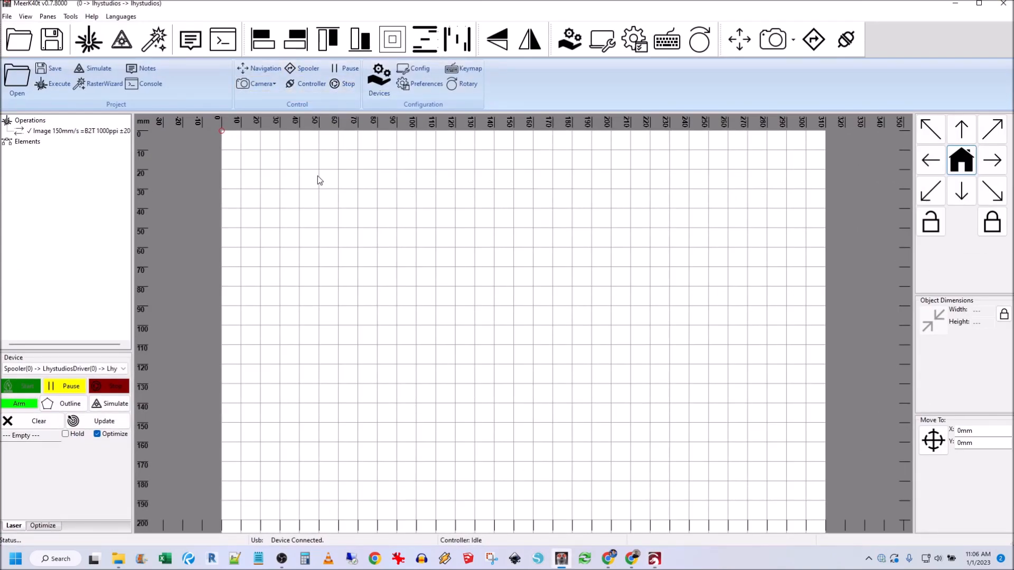
mouse_move(223, 40)
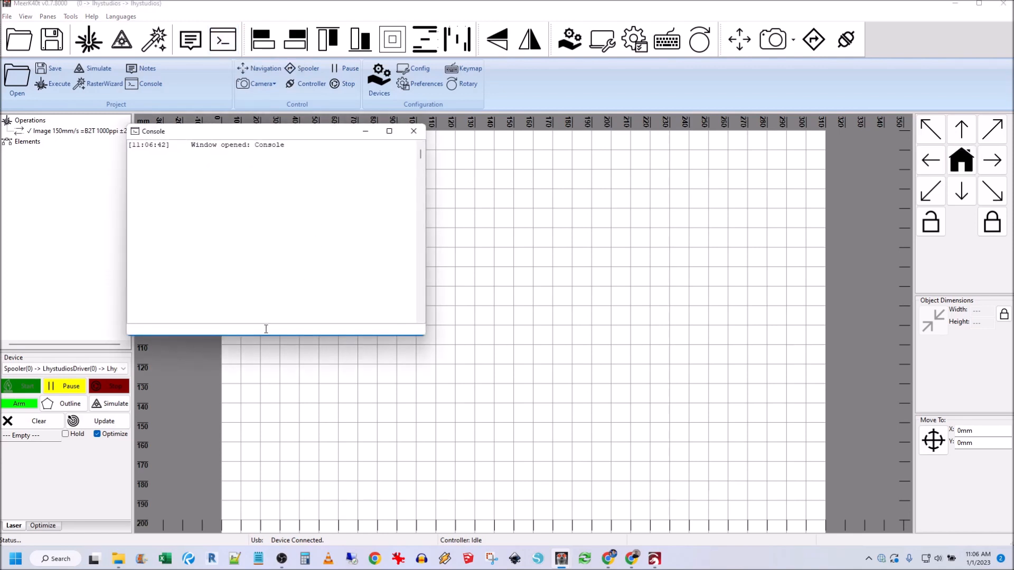
Step: Run ruidacontrol in MeerK40t's console and allow it through Windows Defender Firewall
type("ruida")
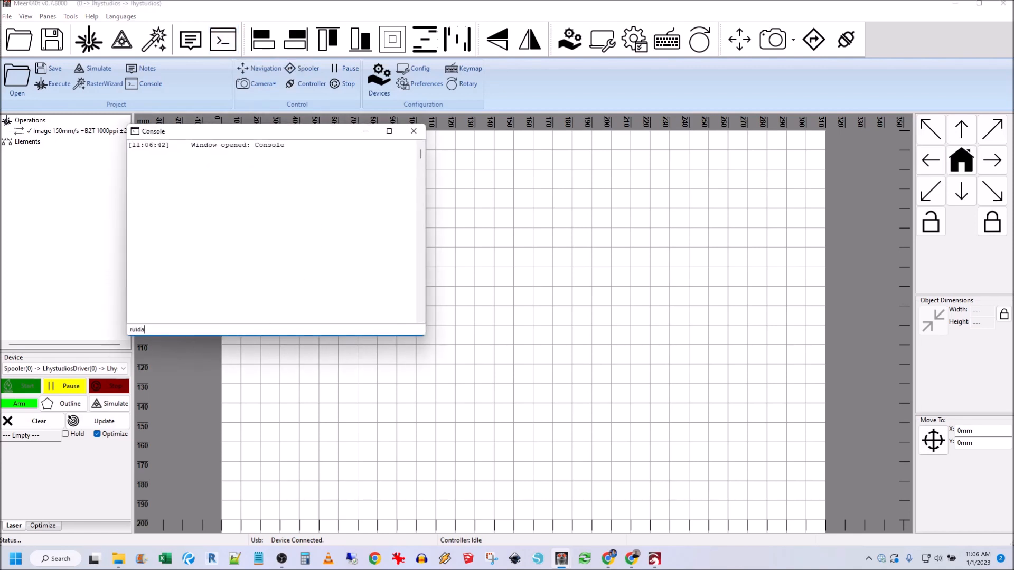
key("Return")
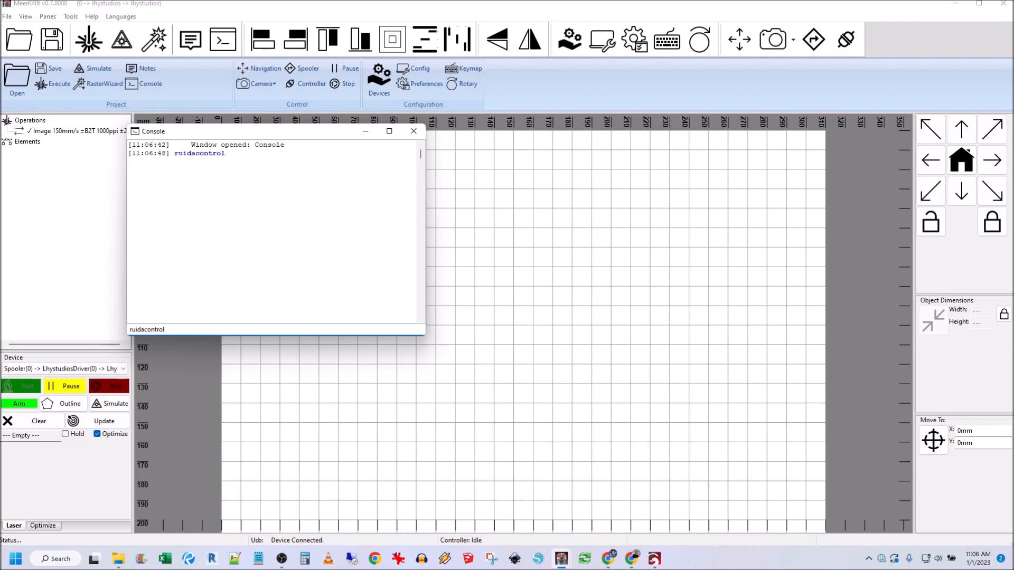
key("Return")
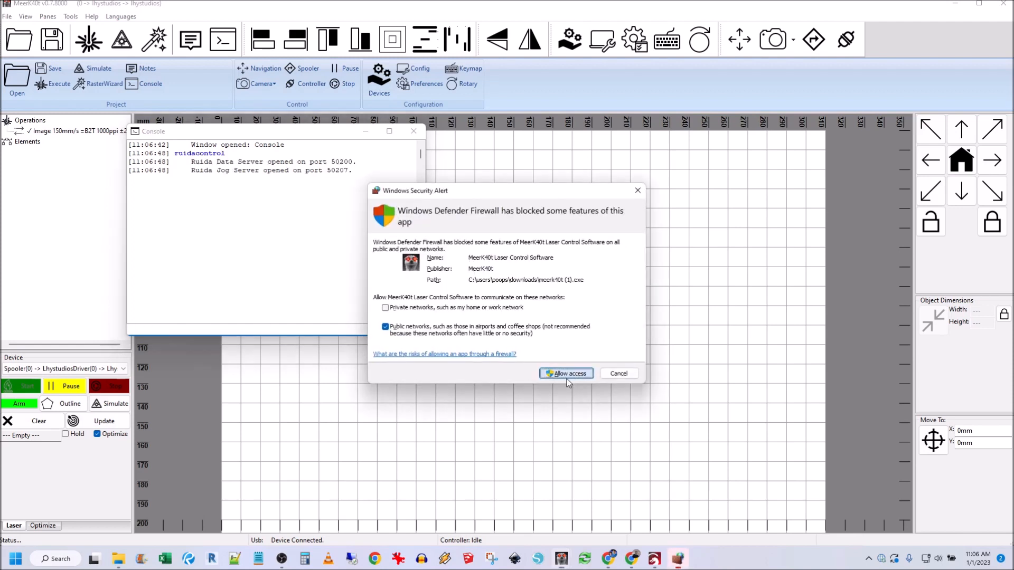
left_click(565, 373)
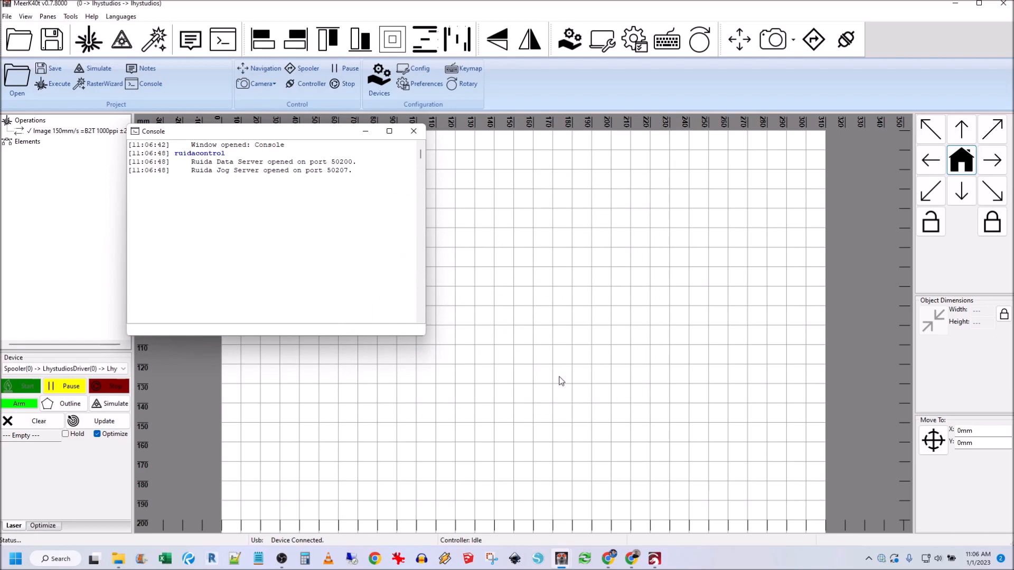
mouse_move(904, 5)
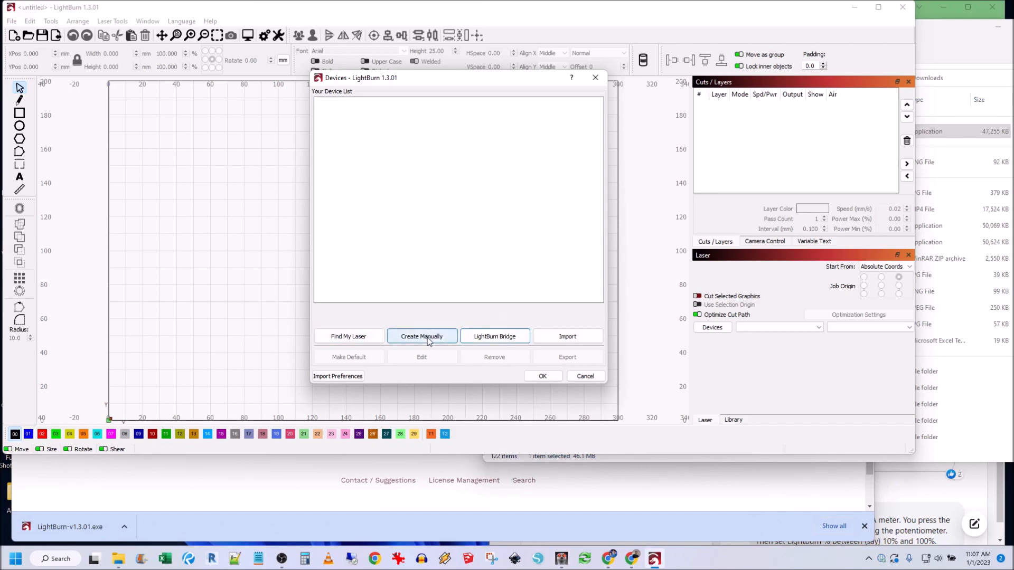
Step: Add a device manually, choosing a Ruida controller connected over Ethernet/UDP
left_click(421, 337)
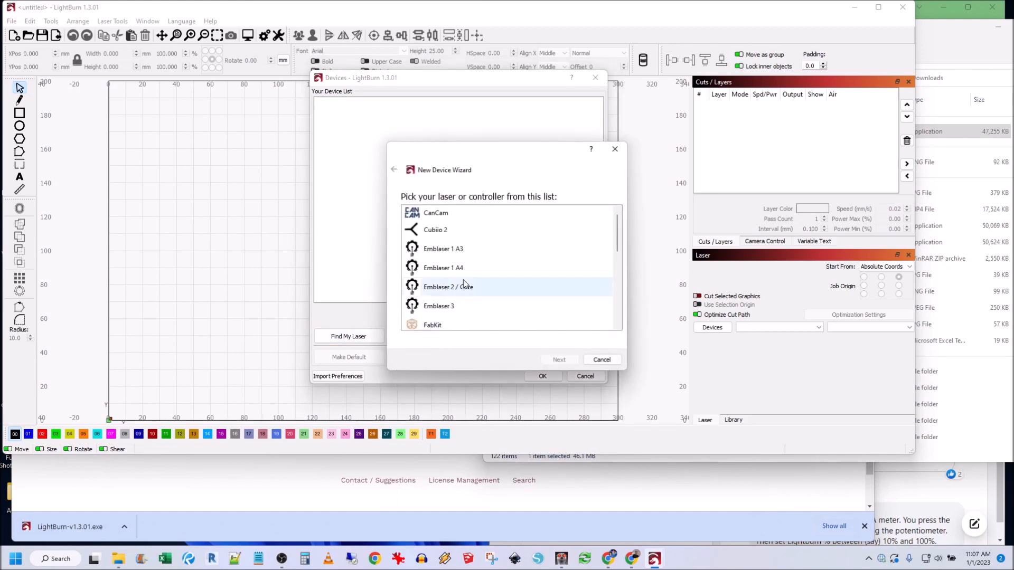
scroll("down", 3)
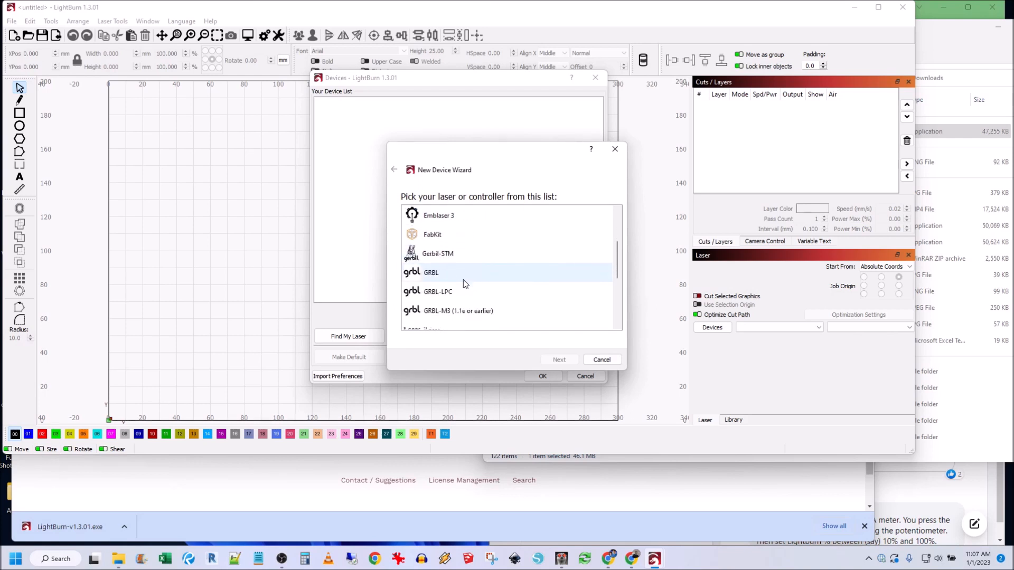
scroll("down", 3)
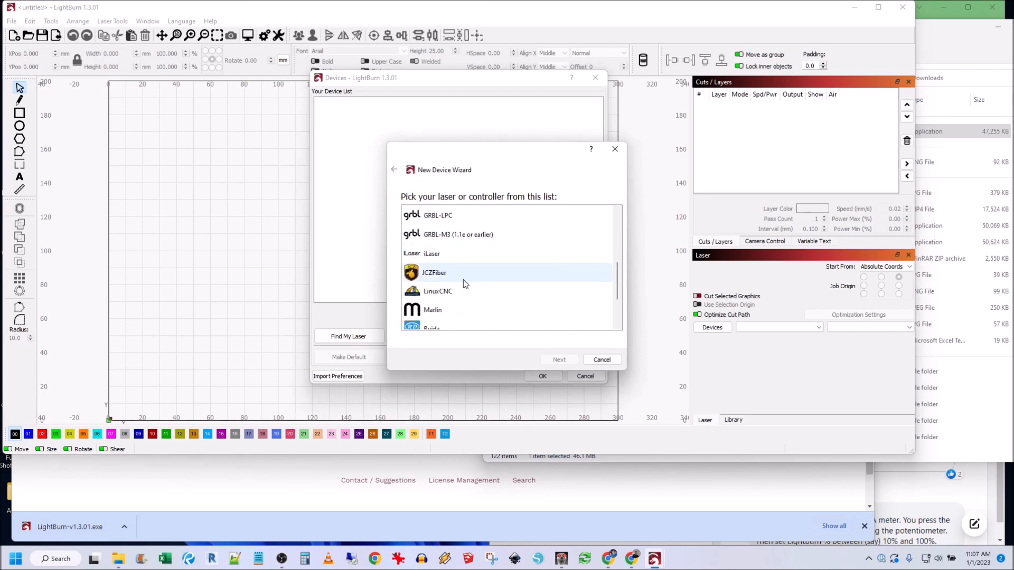
left_click(464, 310)
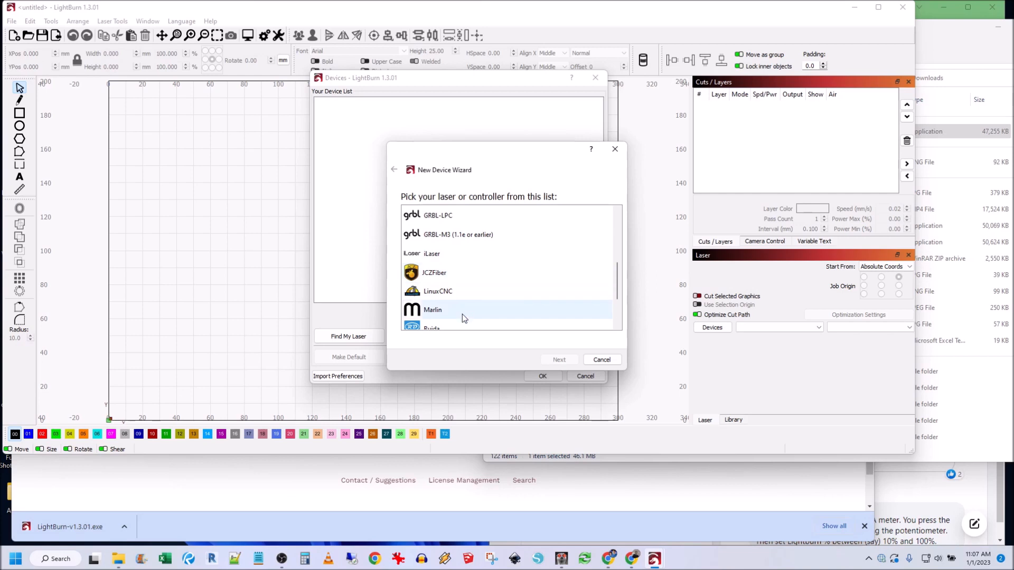
left_click(558, 360)
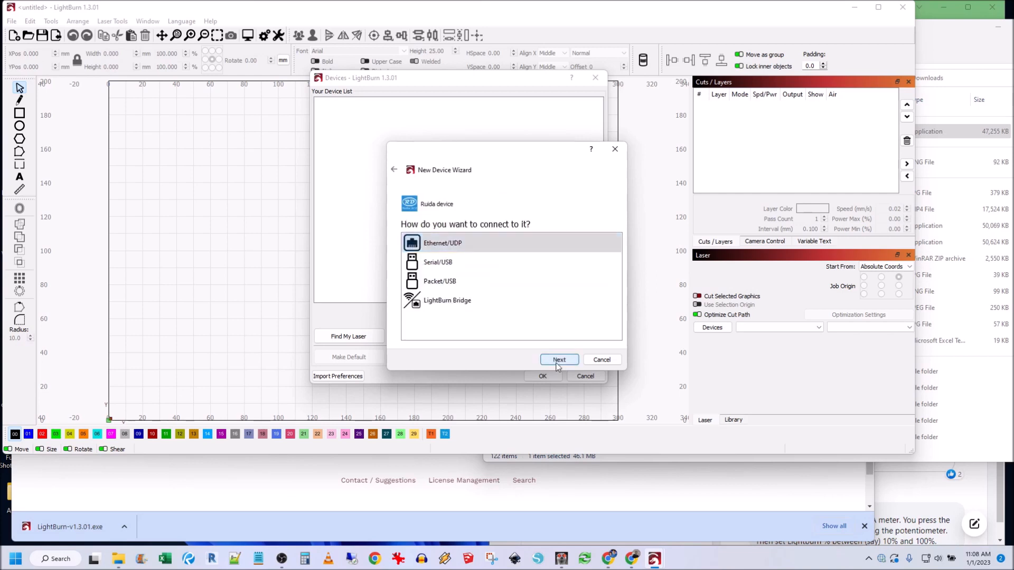
left_click(558, 360)
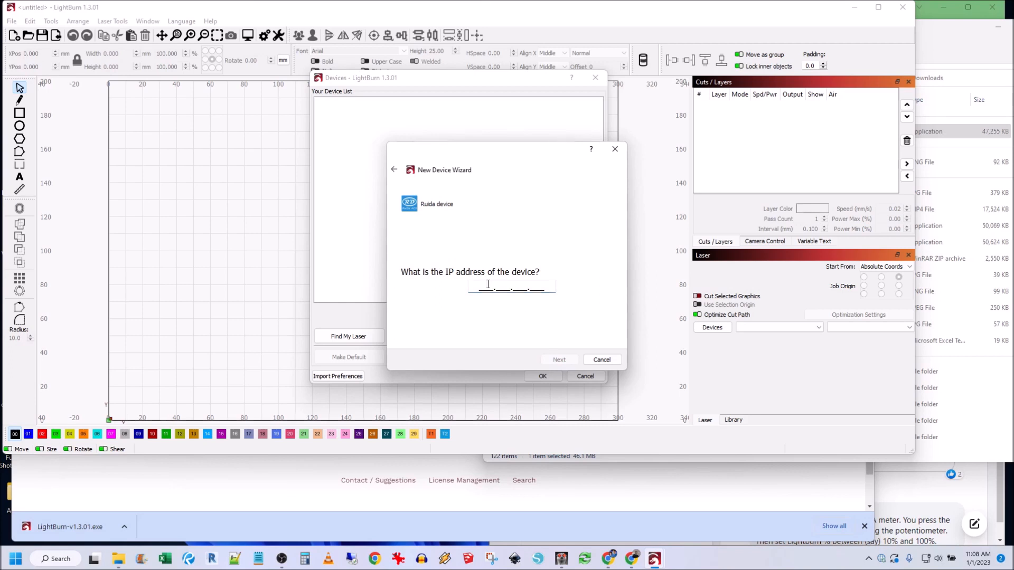
Step: Enter 127.0.0.1 as the Ruida device's IP address
type("127")
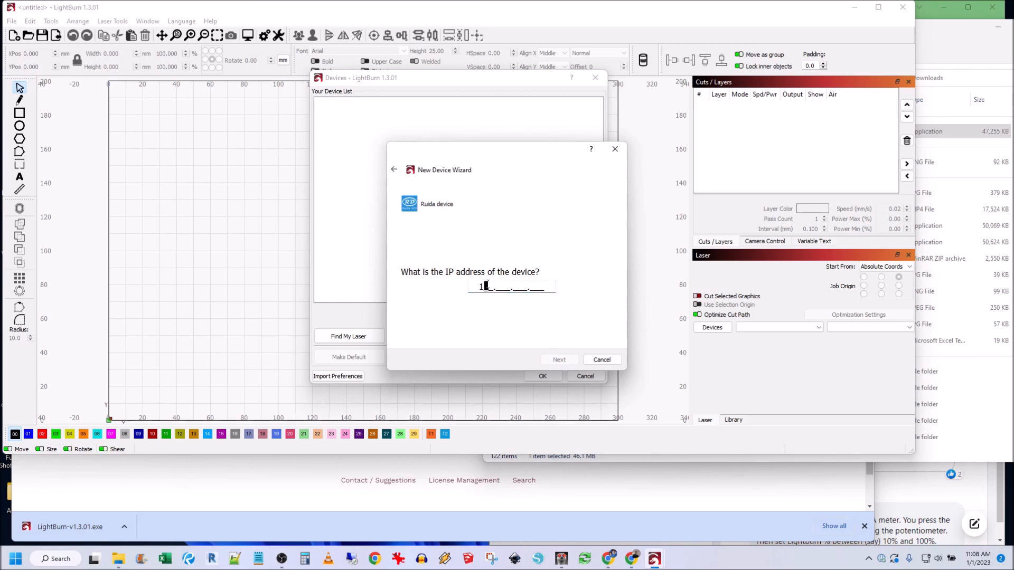
type("27.0.0.")
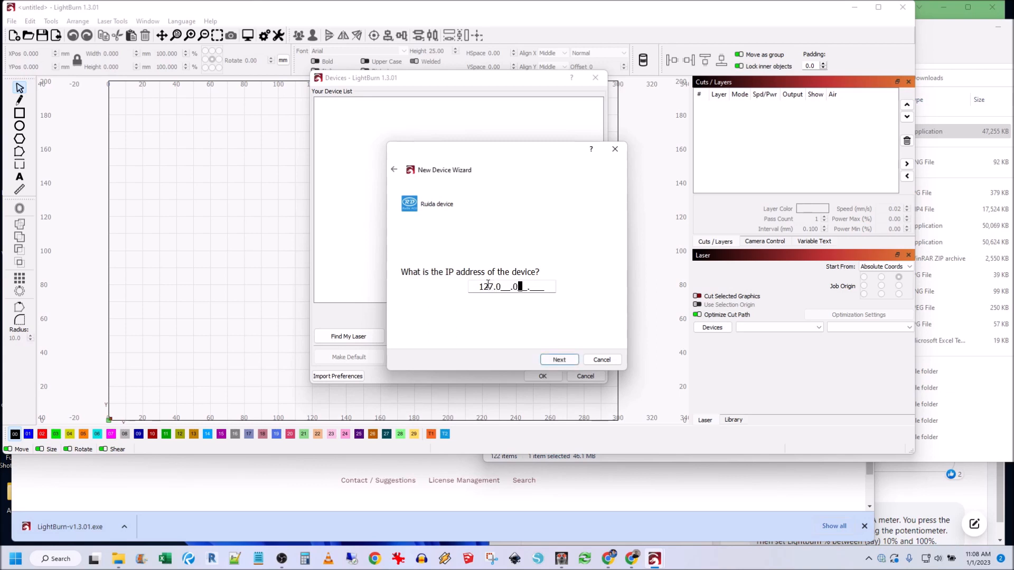
type("1")
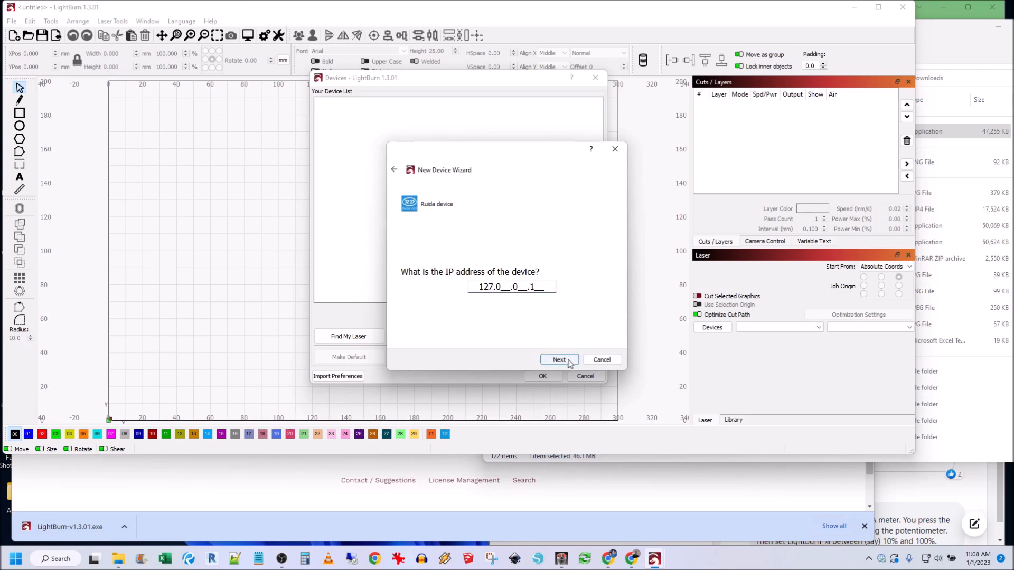
Step: Set the Ruida device's work area to X 310 by Y 210 mm
left_click(558, 360)
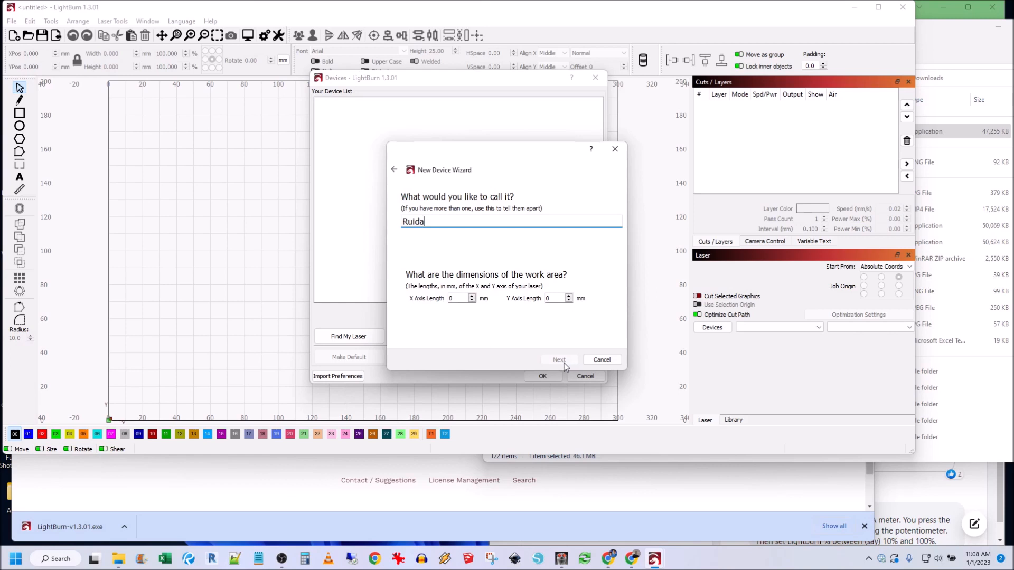
mouse_move(544, 361)
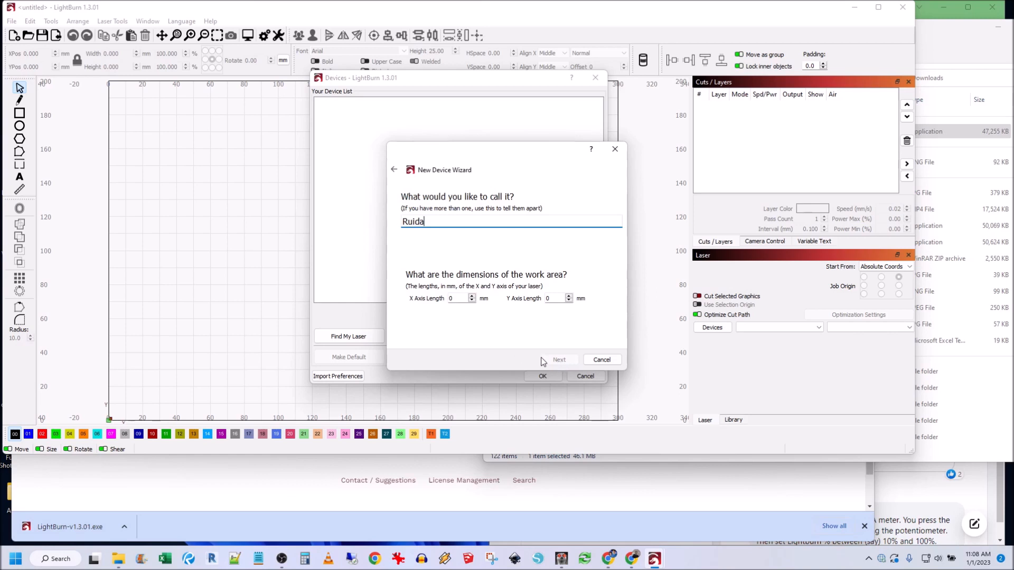
mouse_move(458, 298)
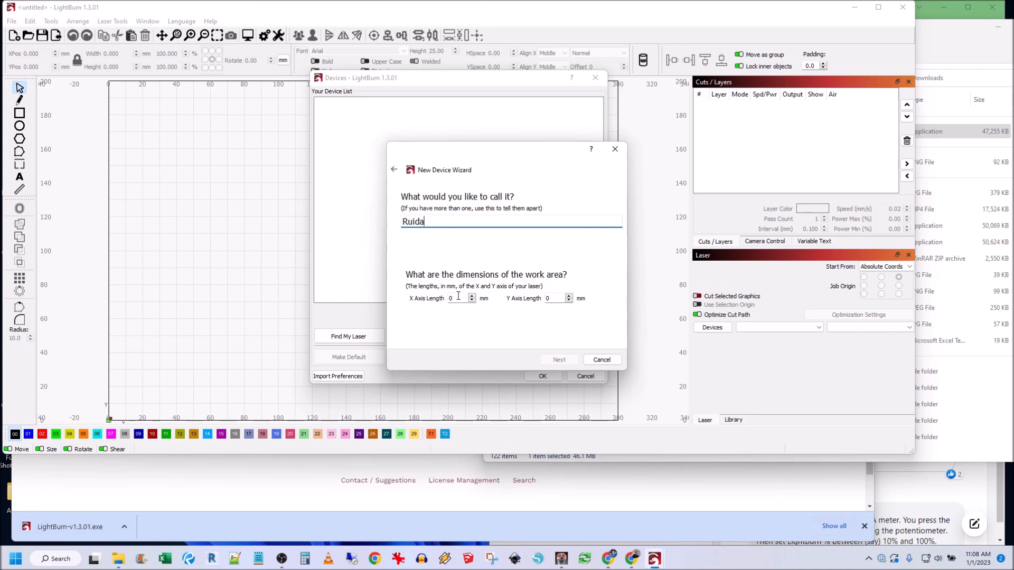
left_click(459, 298)
type("31")
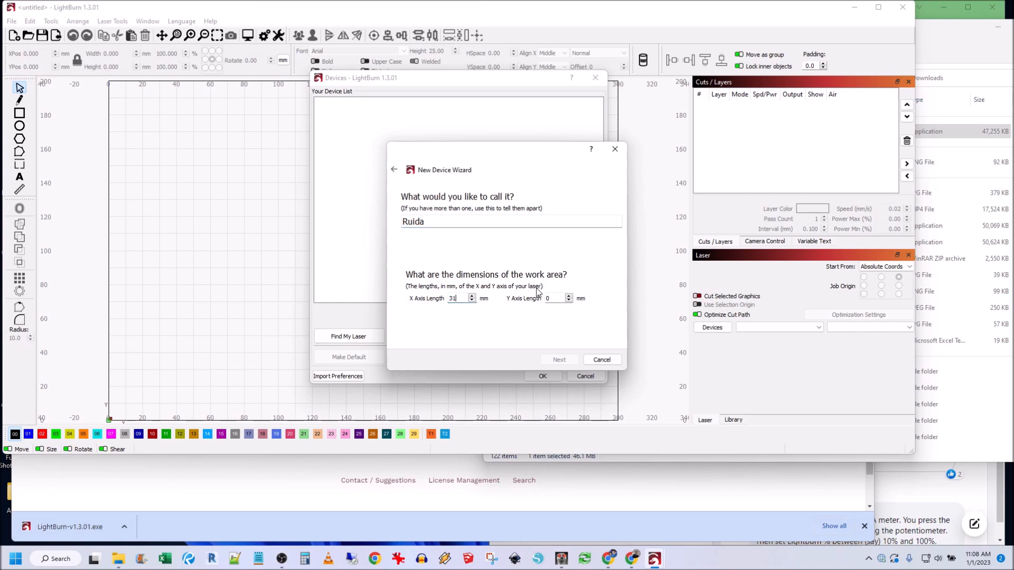
type("0")
left_click(559, 297)
type("210")
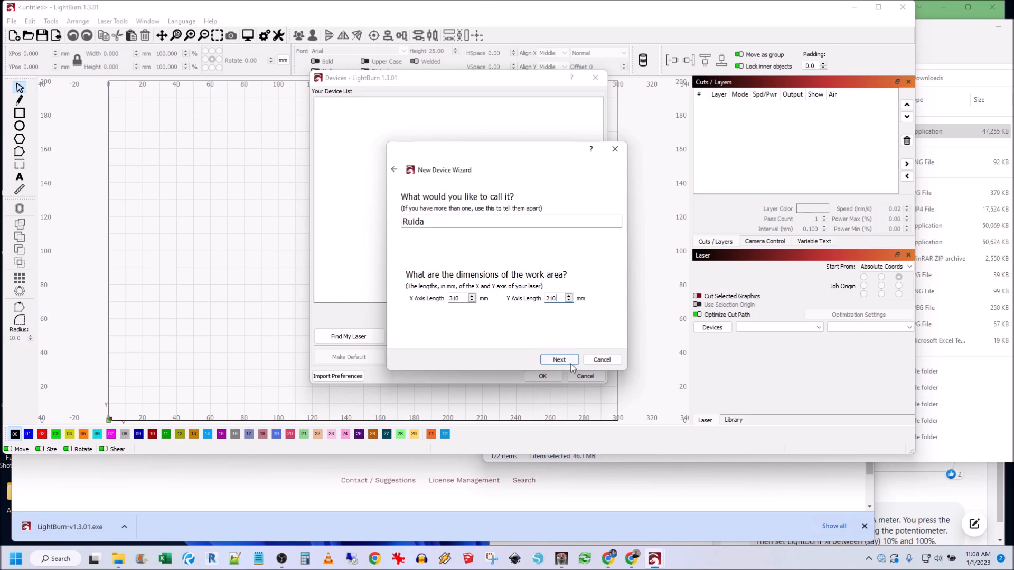
Step: Choose rear-left origin, finish the wizard, and accept the device list
left_click(558, 360)
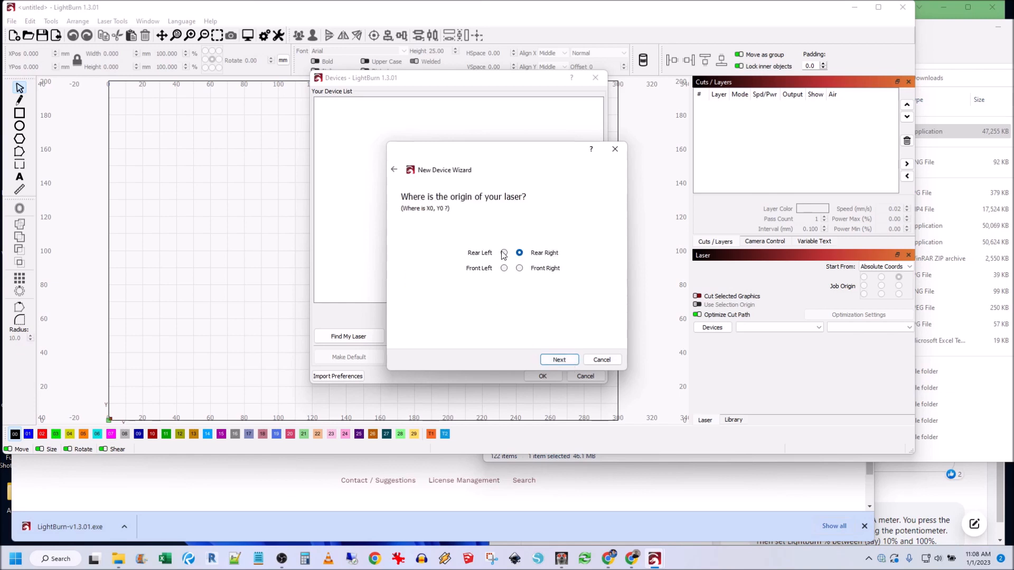
left_click(559, 360)
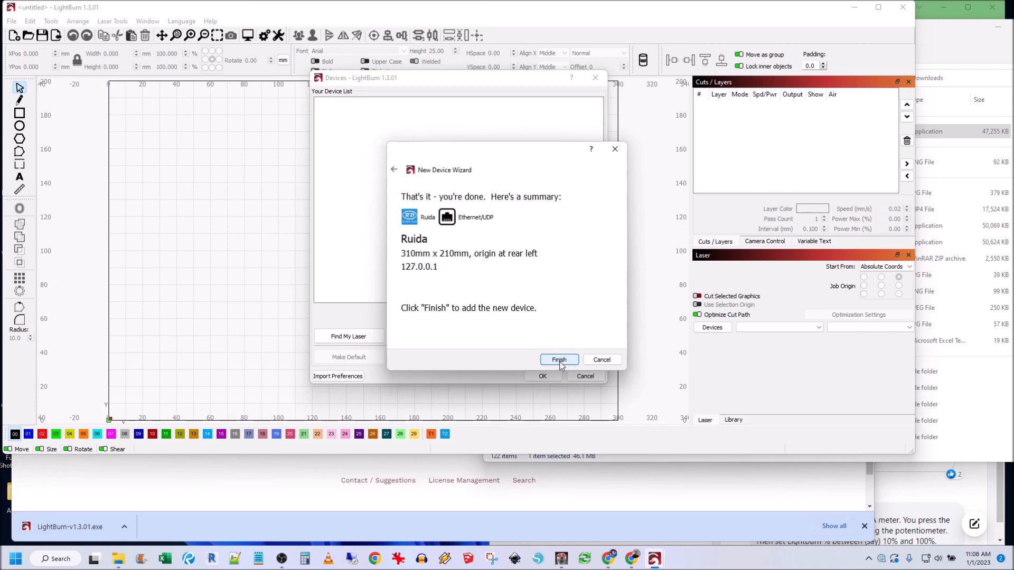
left_click(558, 359)
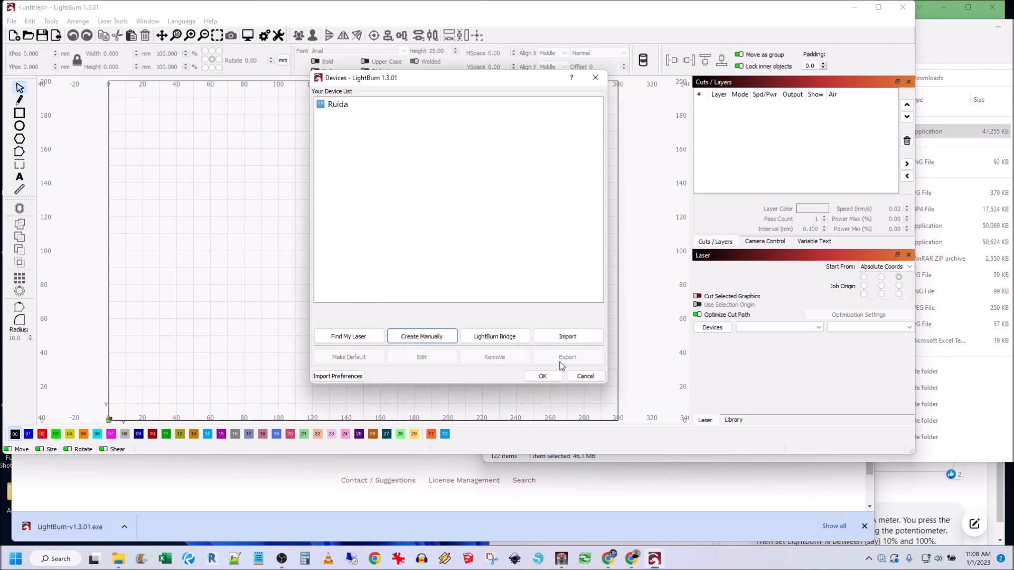
left_click(542, 376)
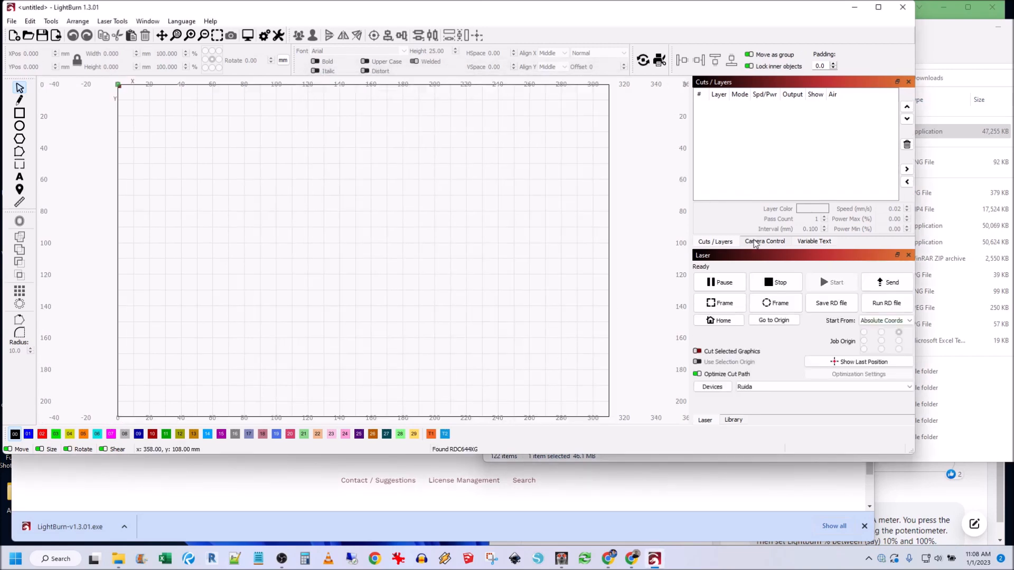
mouse_move(767, 245)
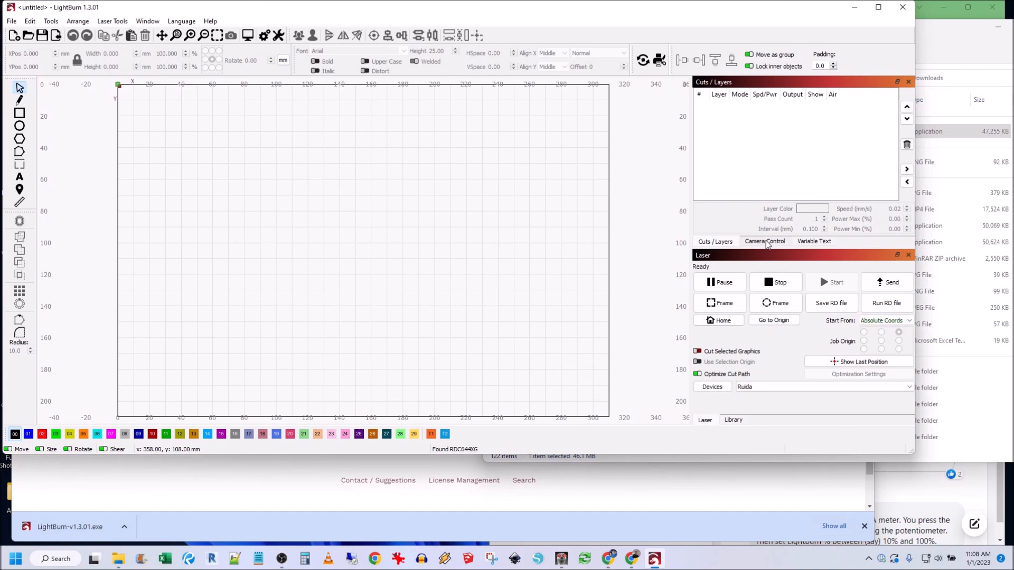
Step: Enable the Move panel from the Window menu and bring it to the front
left_click(147, 22)
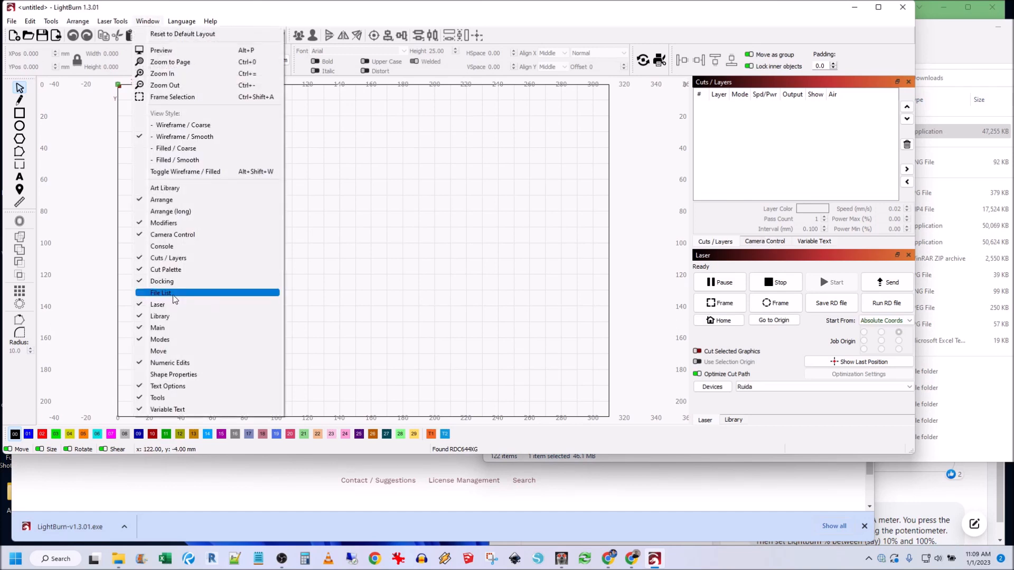
mouse_move(159, 352)
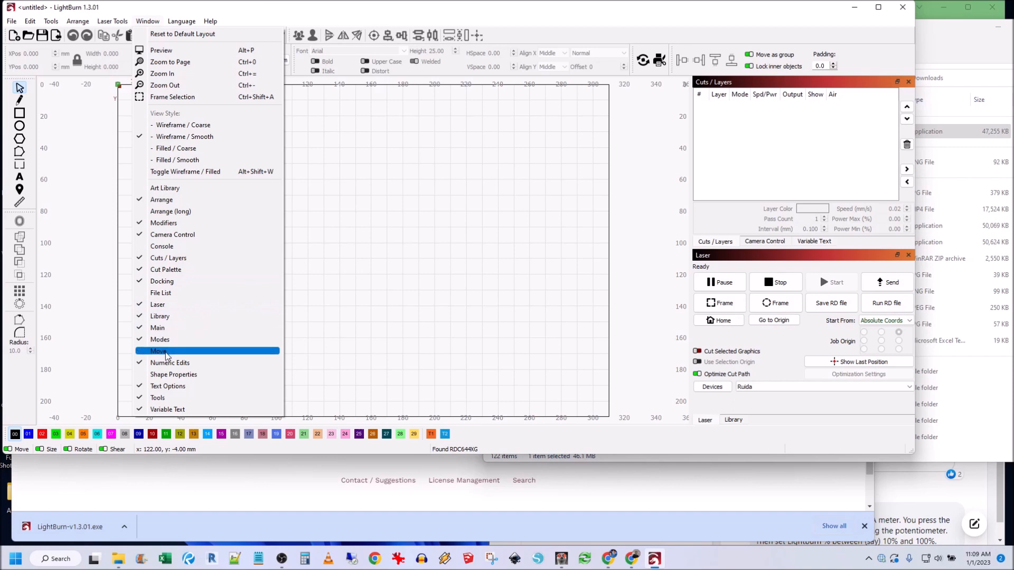
left_click(157, 351)
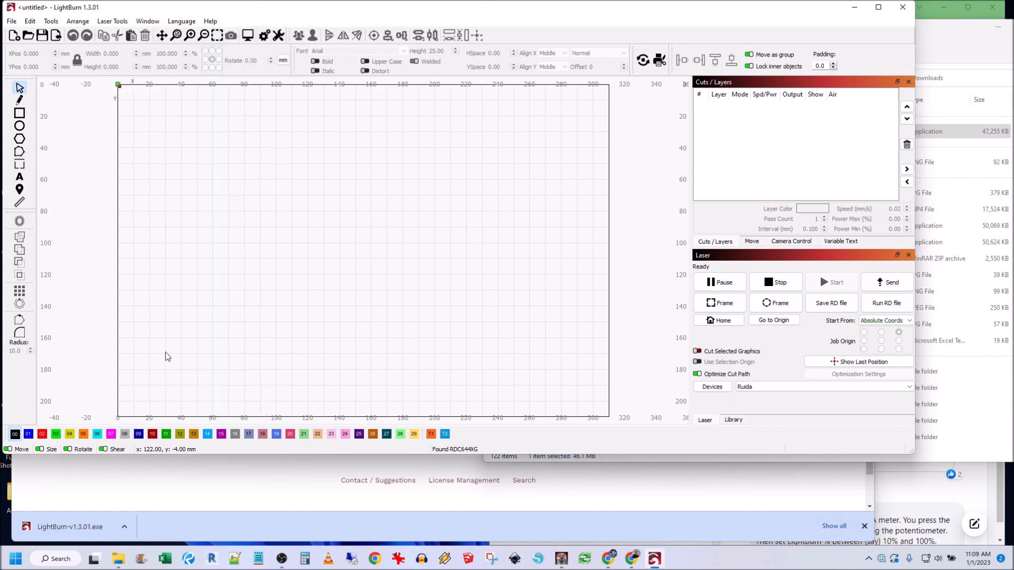
left_click(752, 241)
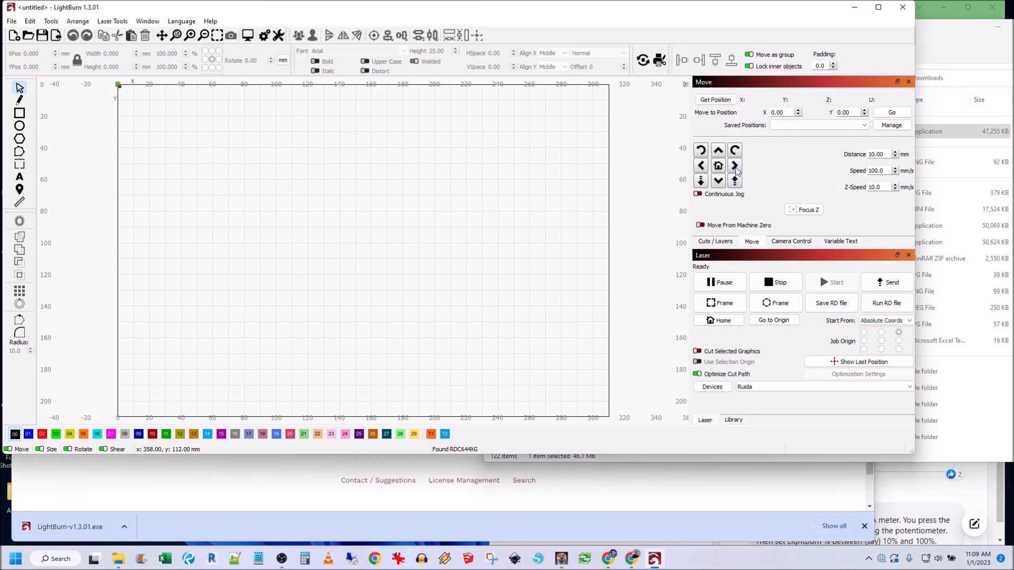
Step: Jog the laser head 10 mm right, then back left, using the Move panel arrows
left_click(734, 166)
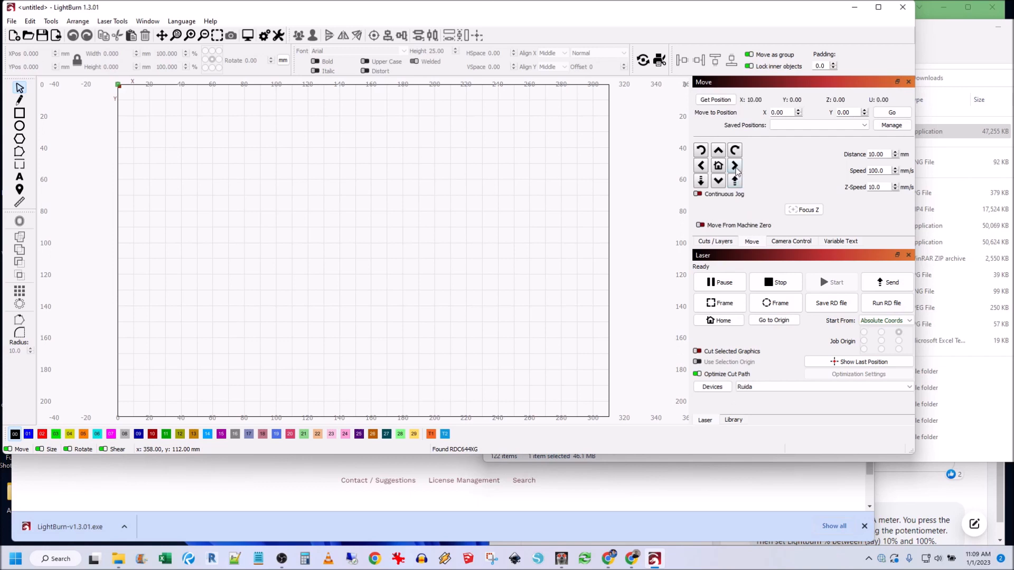
left_click(700, 165)
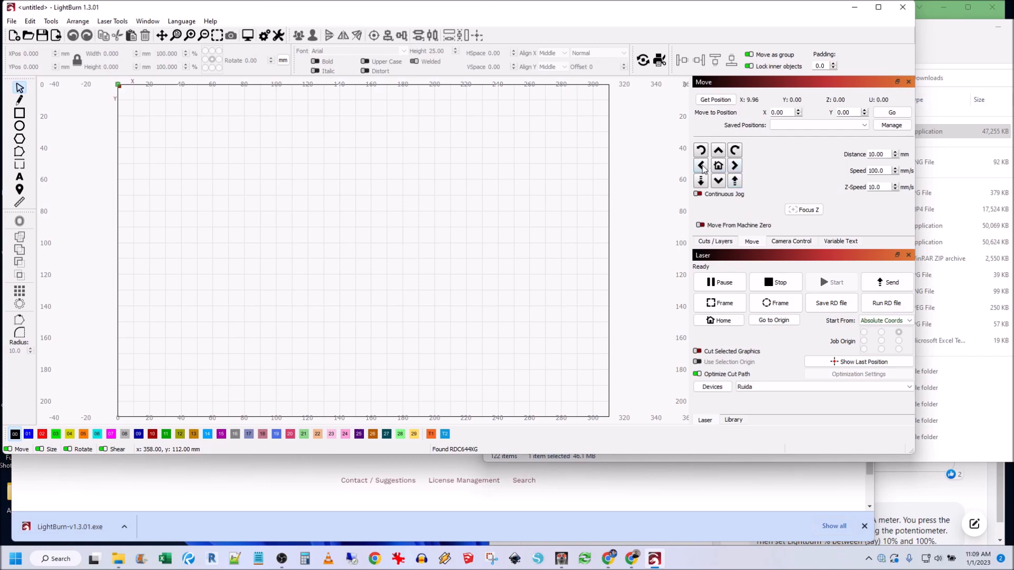